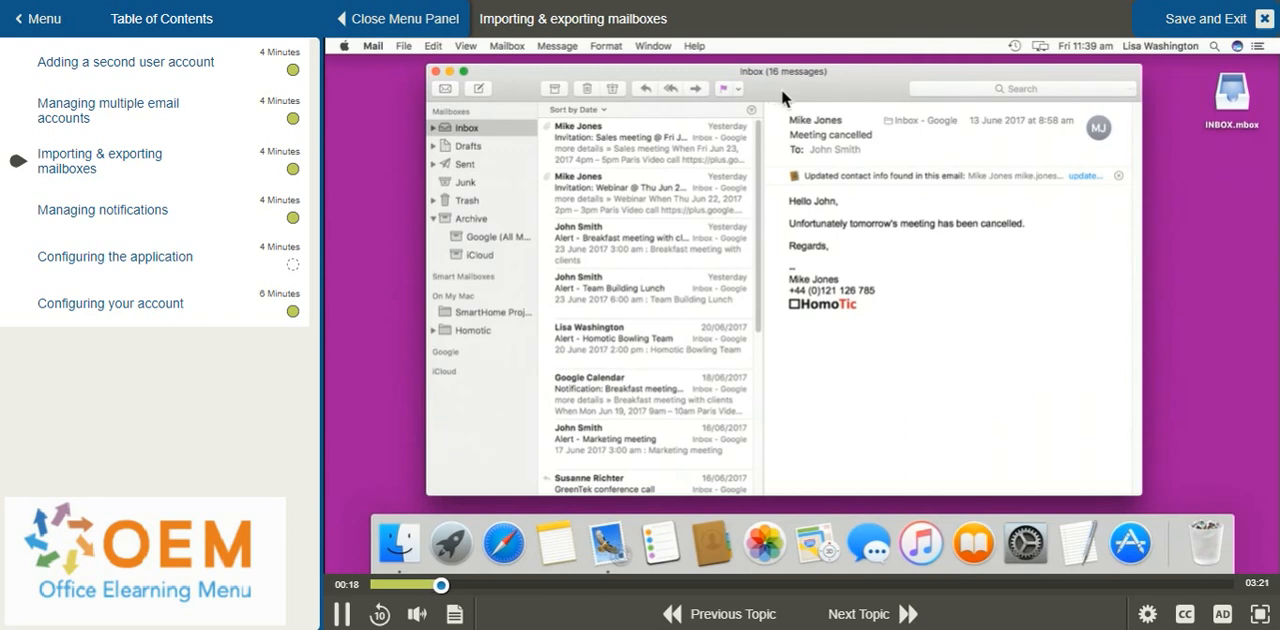
mouse_move(1202, 167)
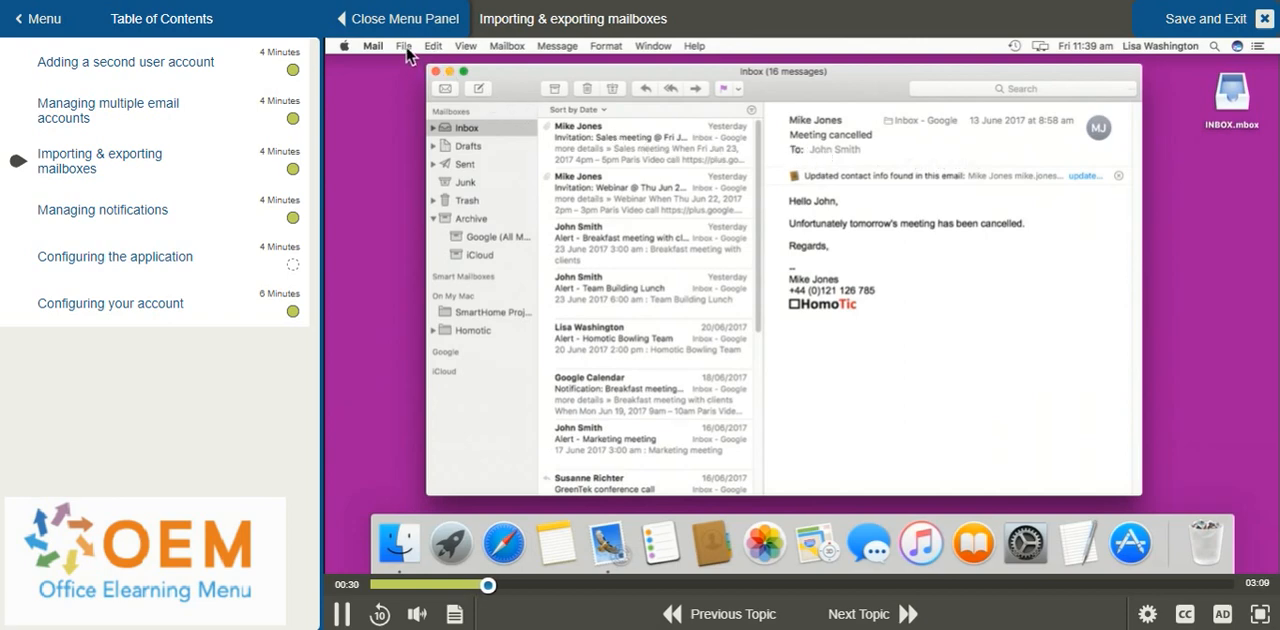
- Choose Import Mailboxes… from the File menu
click(405, 45)
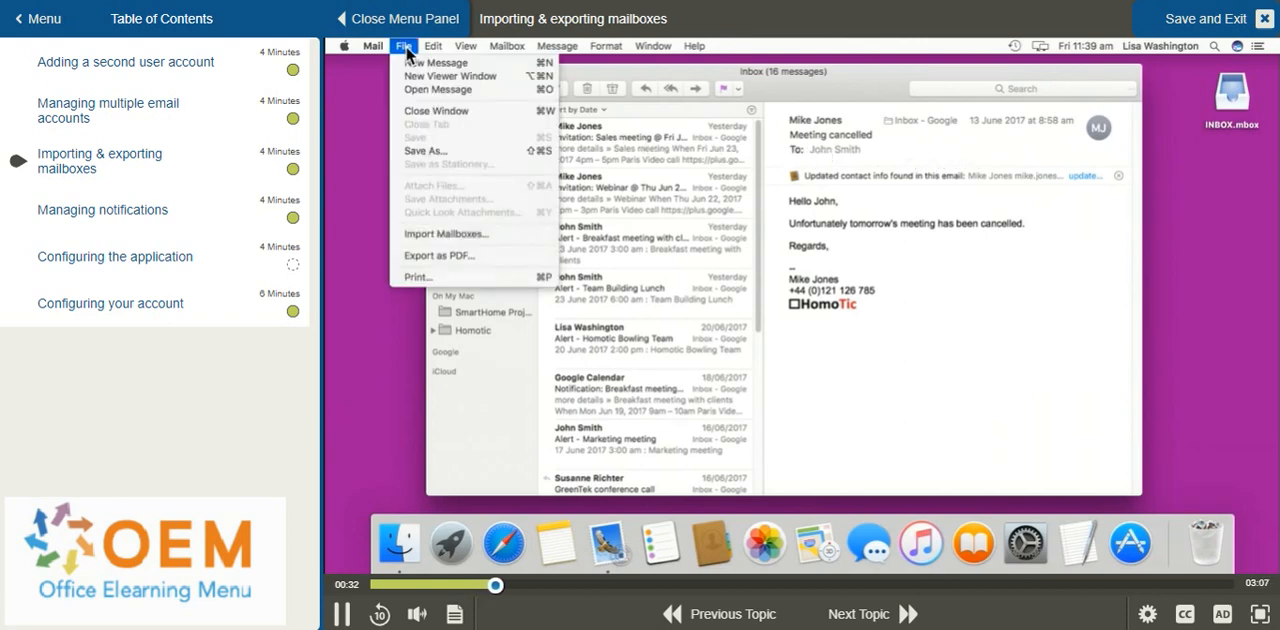
mouse_move(429, 228)
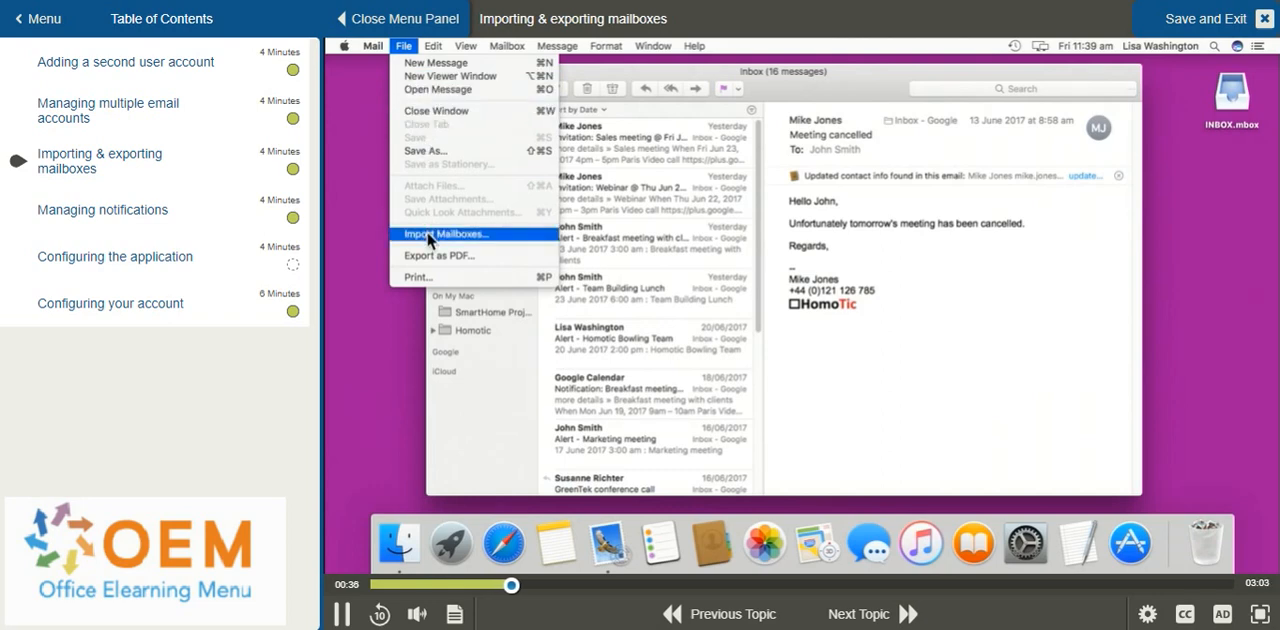
click(446, 233)
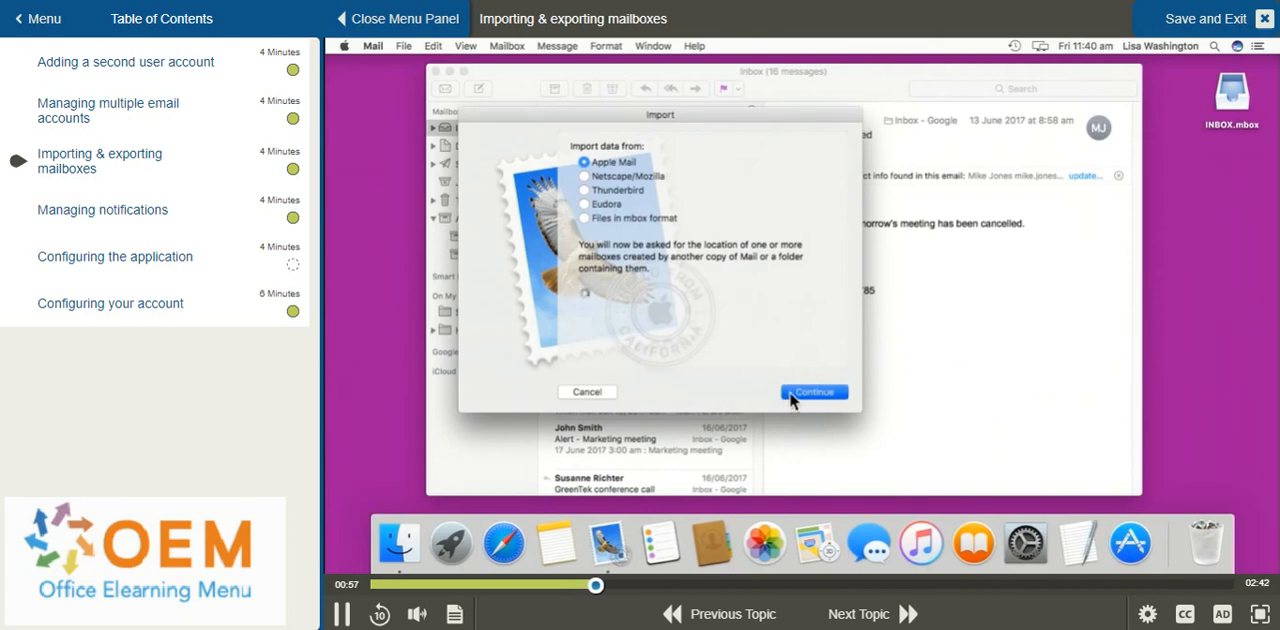
- Import INBOX.mbox from the Desktop as an Apple Mail mailbox
click(813, 392)
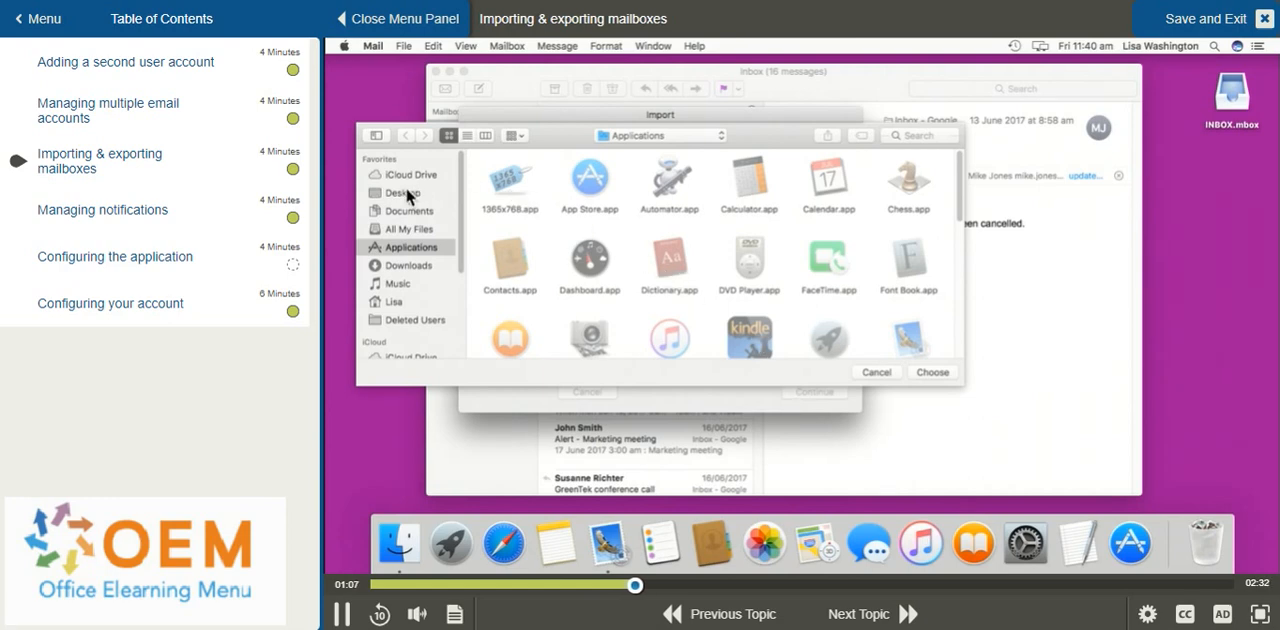
click(402, 192)
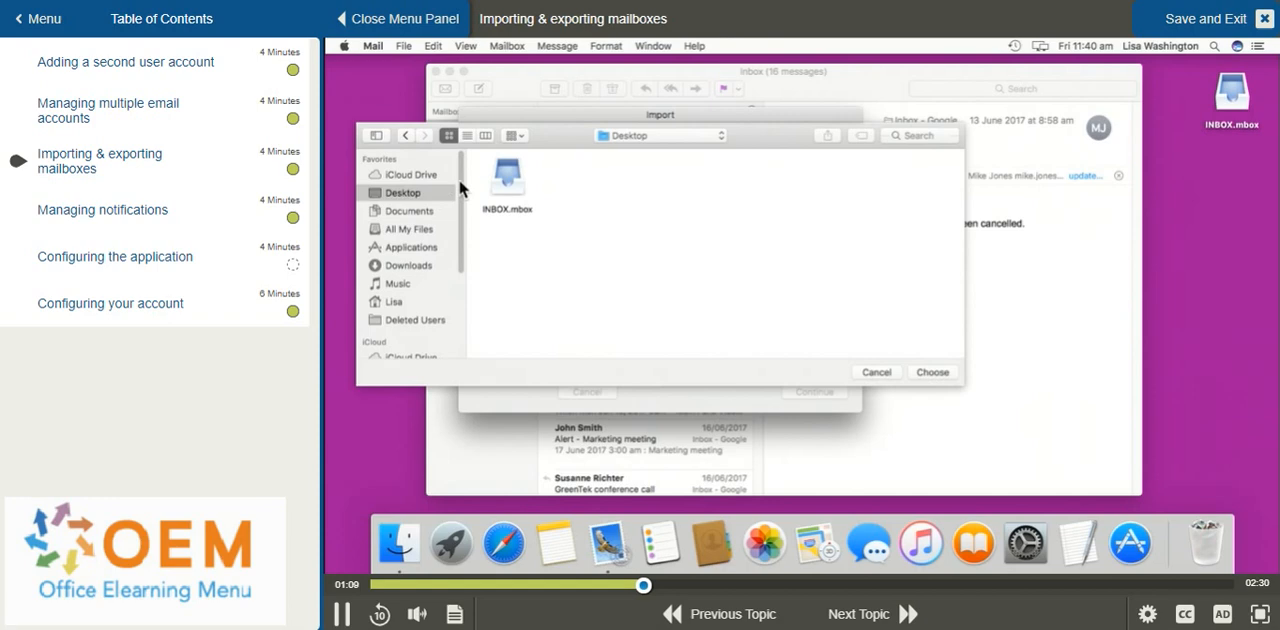
click(507, 180)
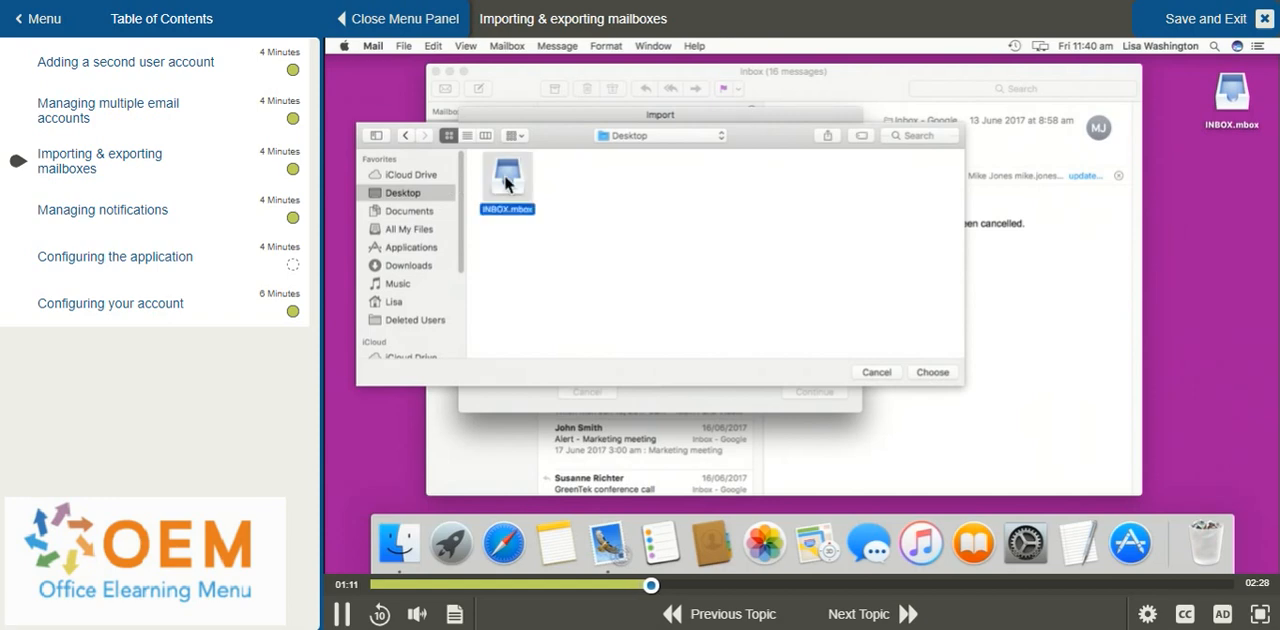
mouse_move(629, 240)
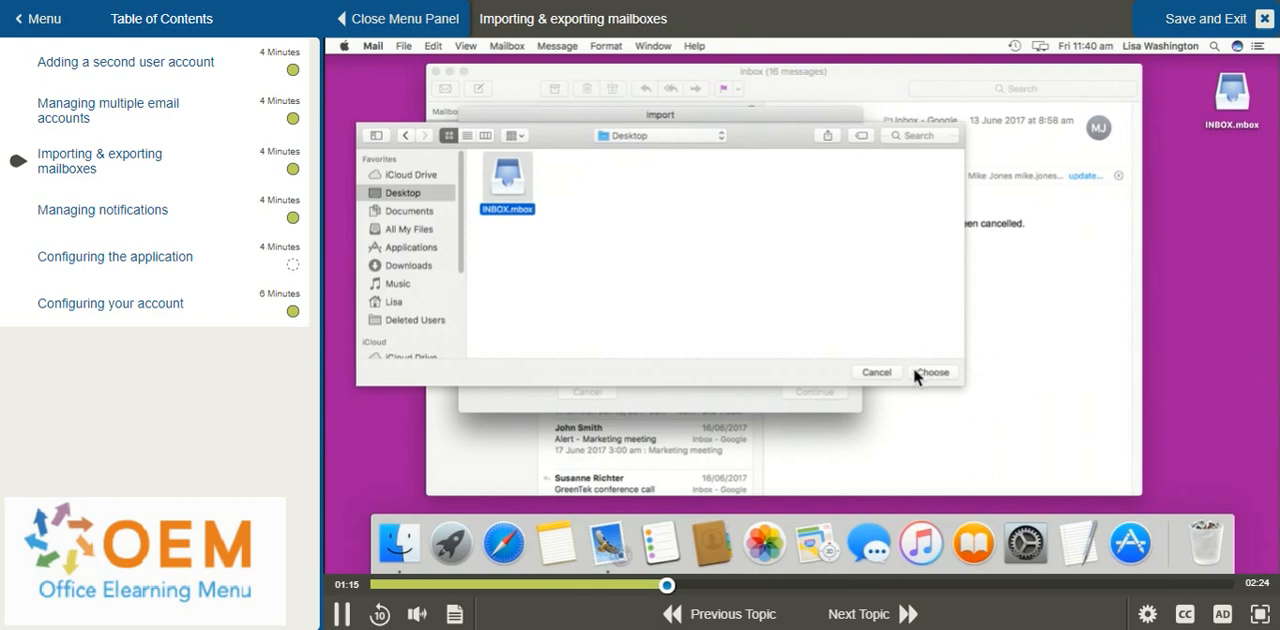
click(932, 372)
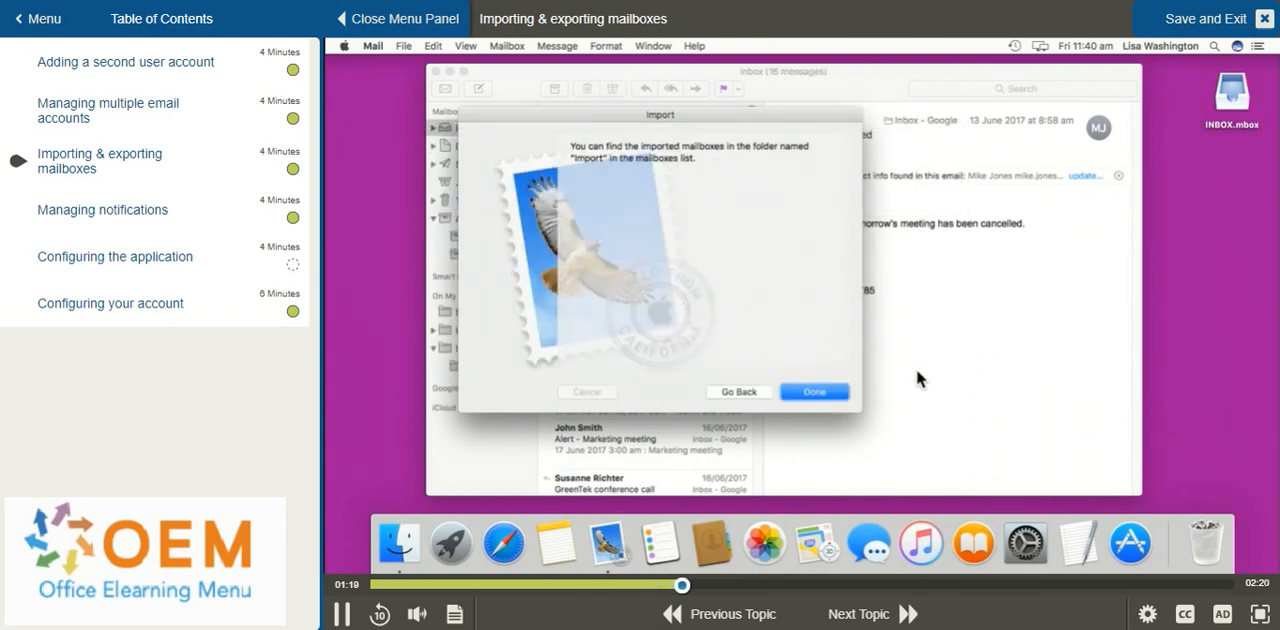
mouse_move(667, 172)
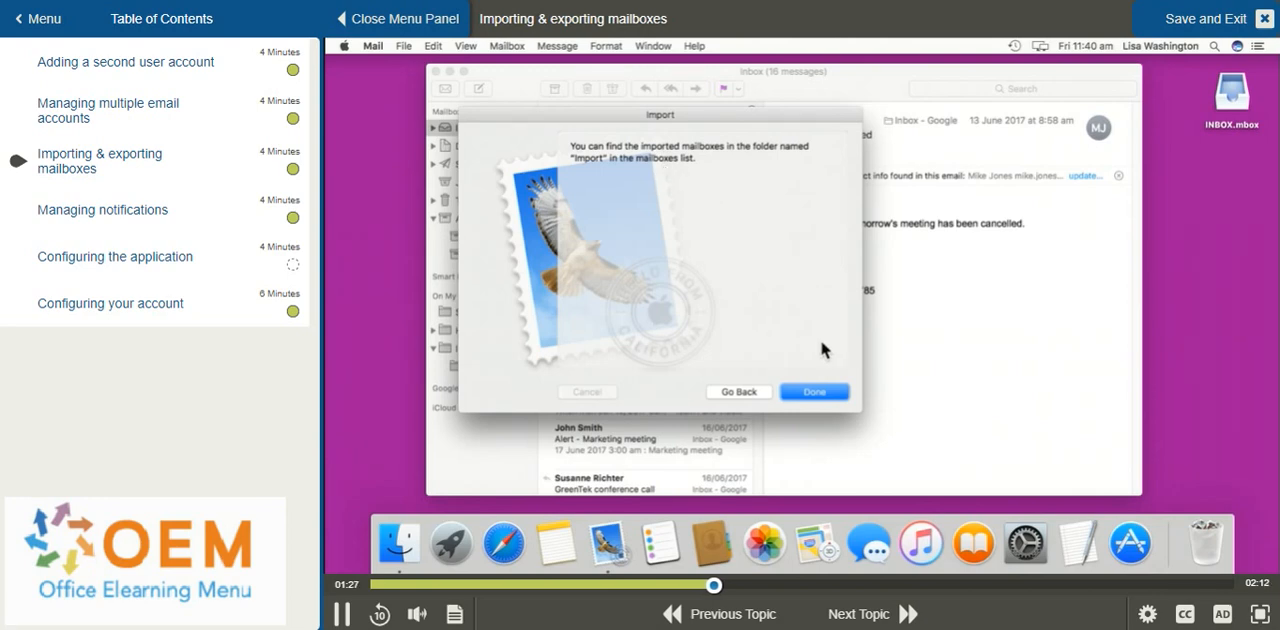
- Close the Import dialog with Done
click(814, 392)
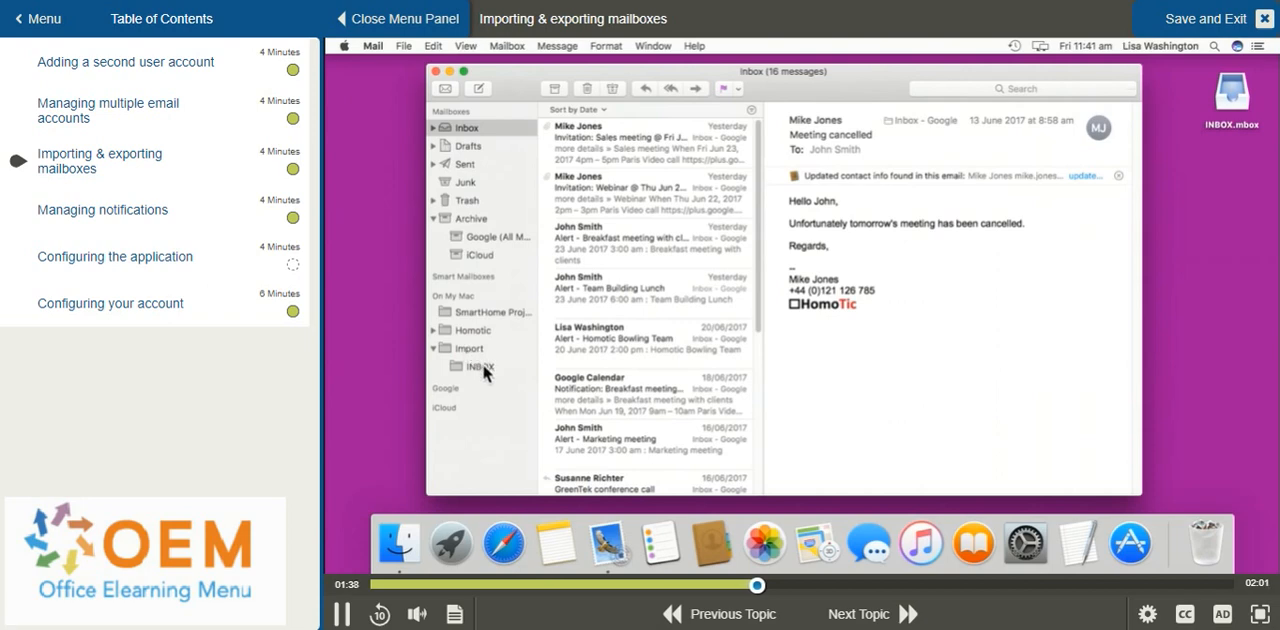
- Open the imported INBOX and preview the Trip to Hong Kong and LinkedIn invitation messages
click(479, 365)
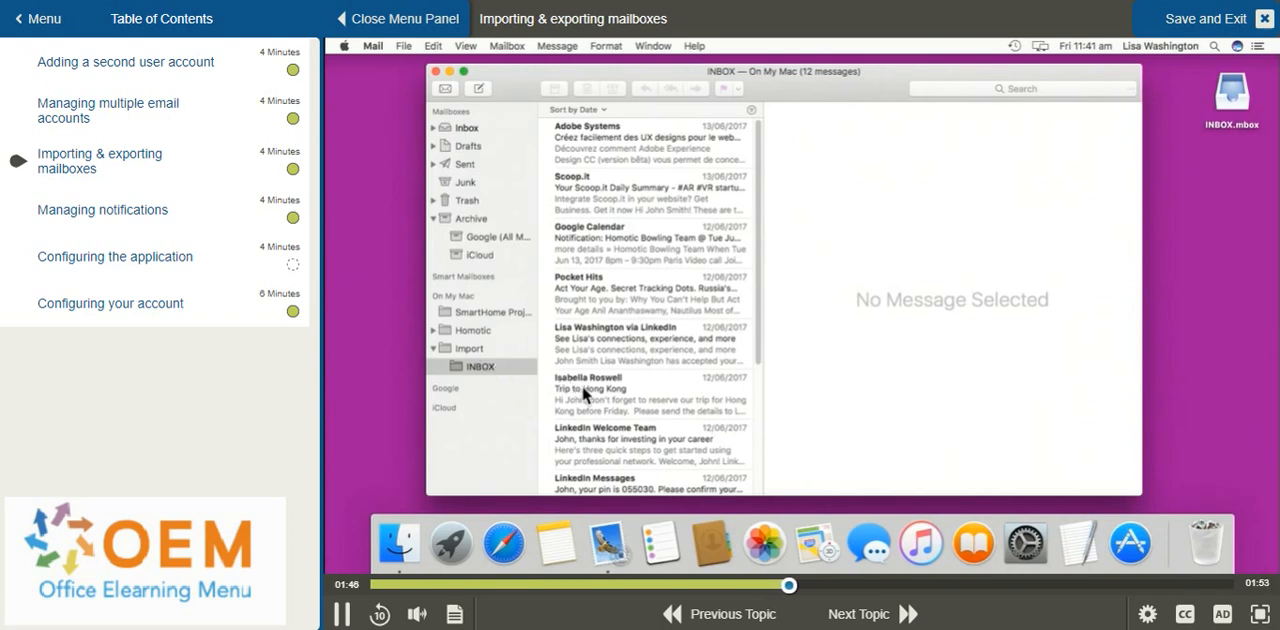
click(635, 393)
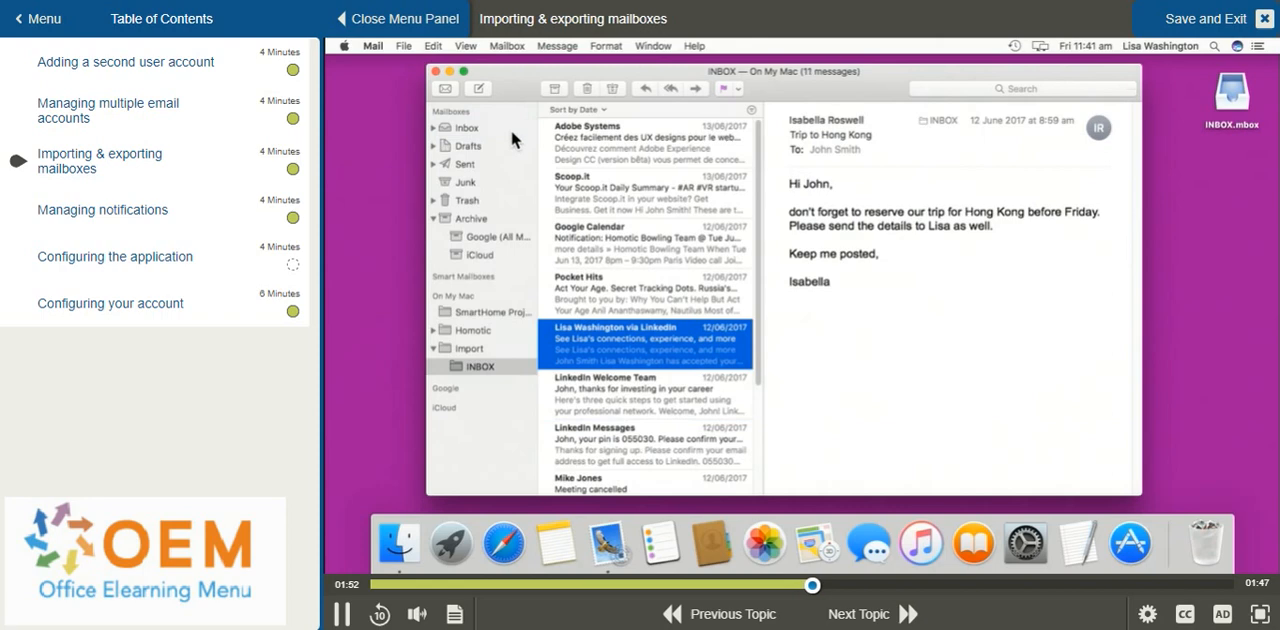
click(645, 343)
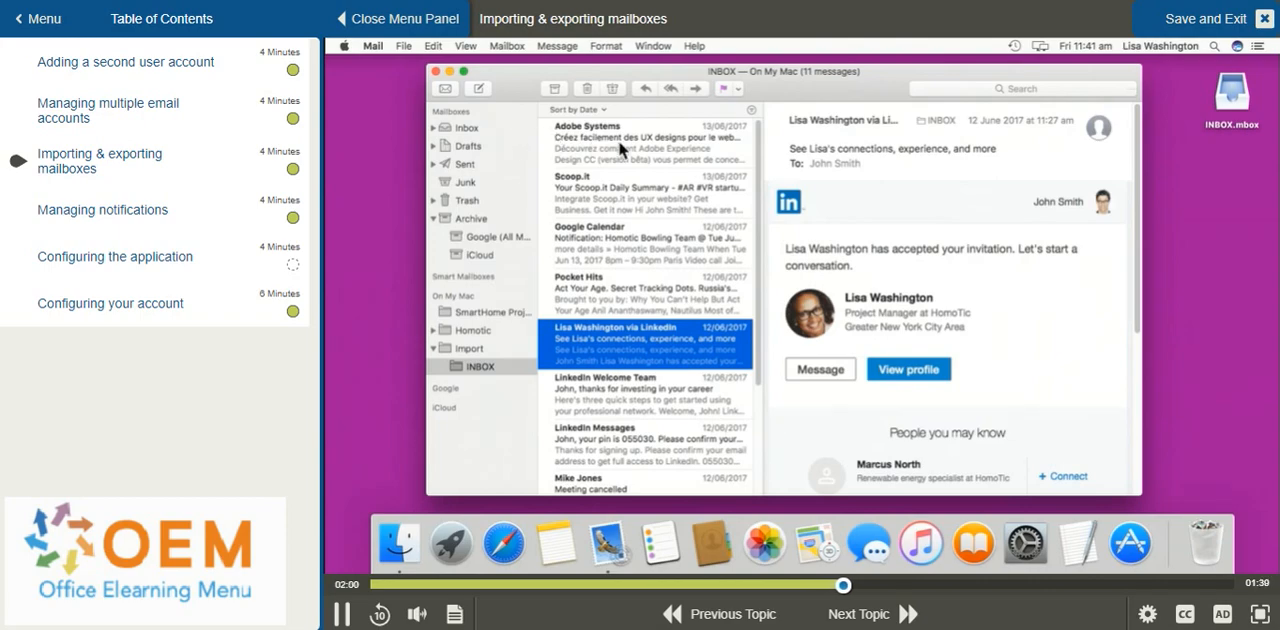
- Move the selected imported messages onto Inbox in the sidebar
click(630, 140)
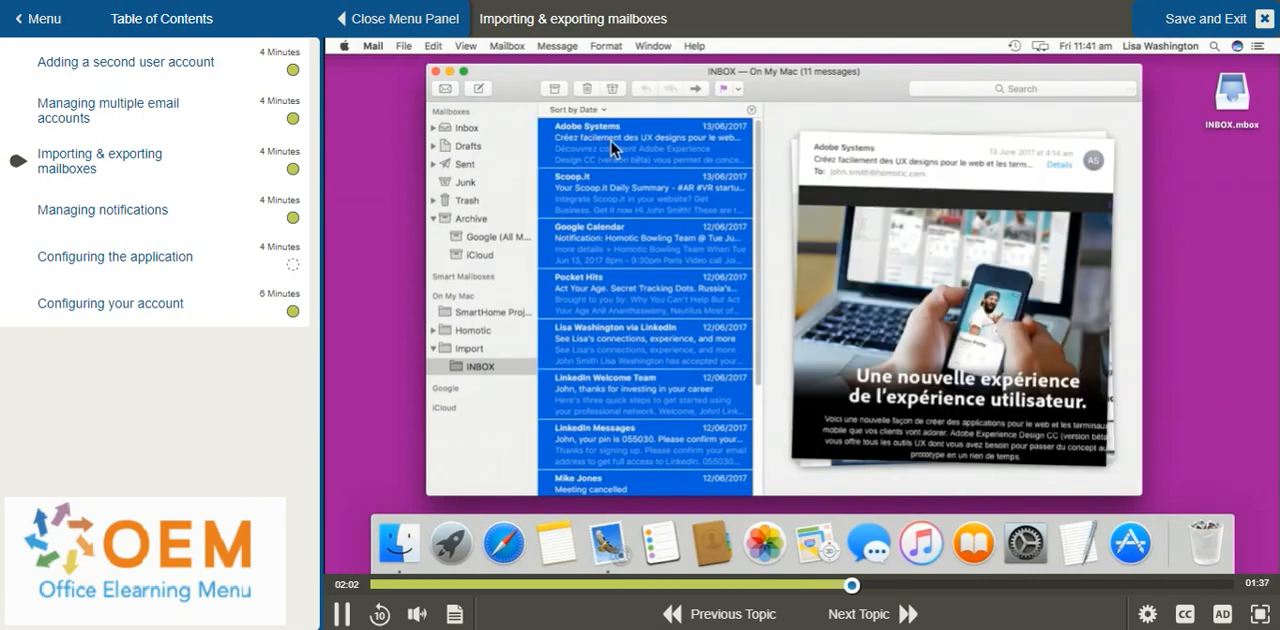
mouse_move(556, 135)
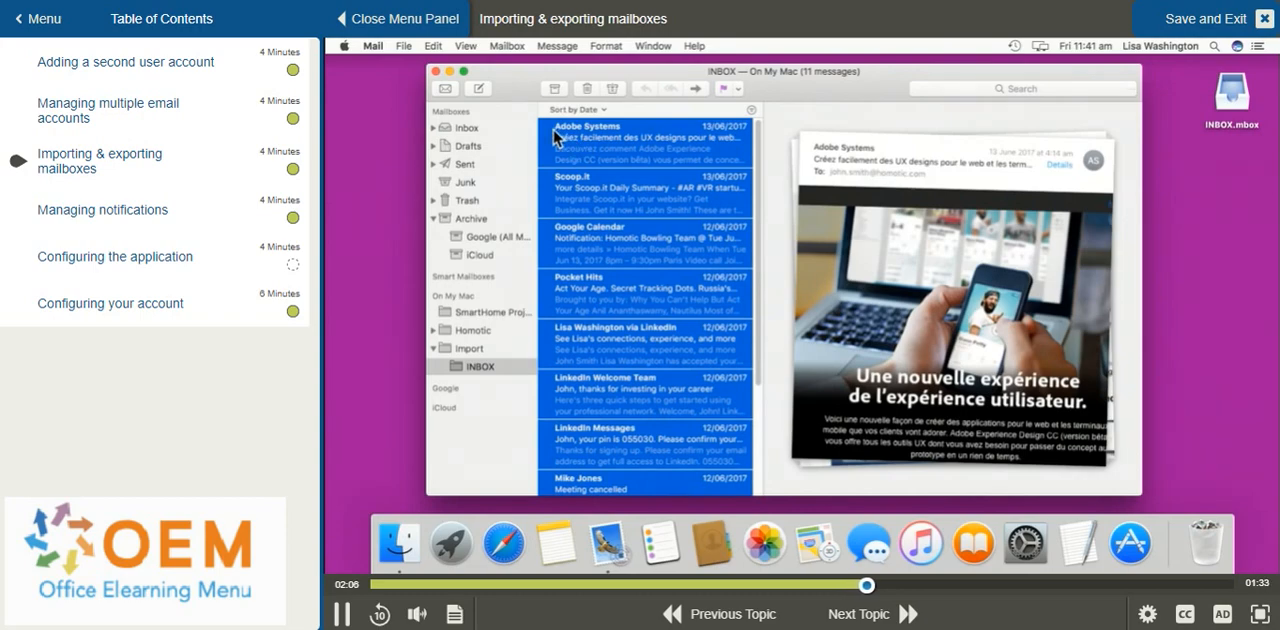
click(464, 128)
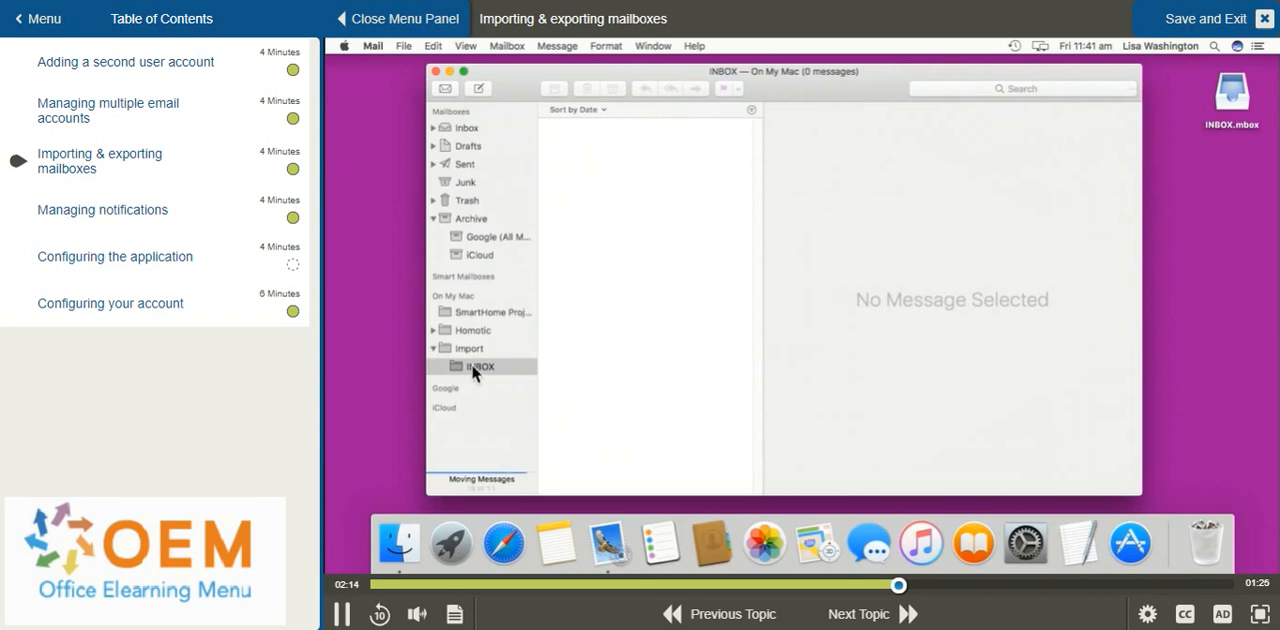
- Delete the imported INBOX mailbox via its context menu and confirm
right_click(474, 367)
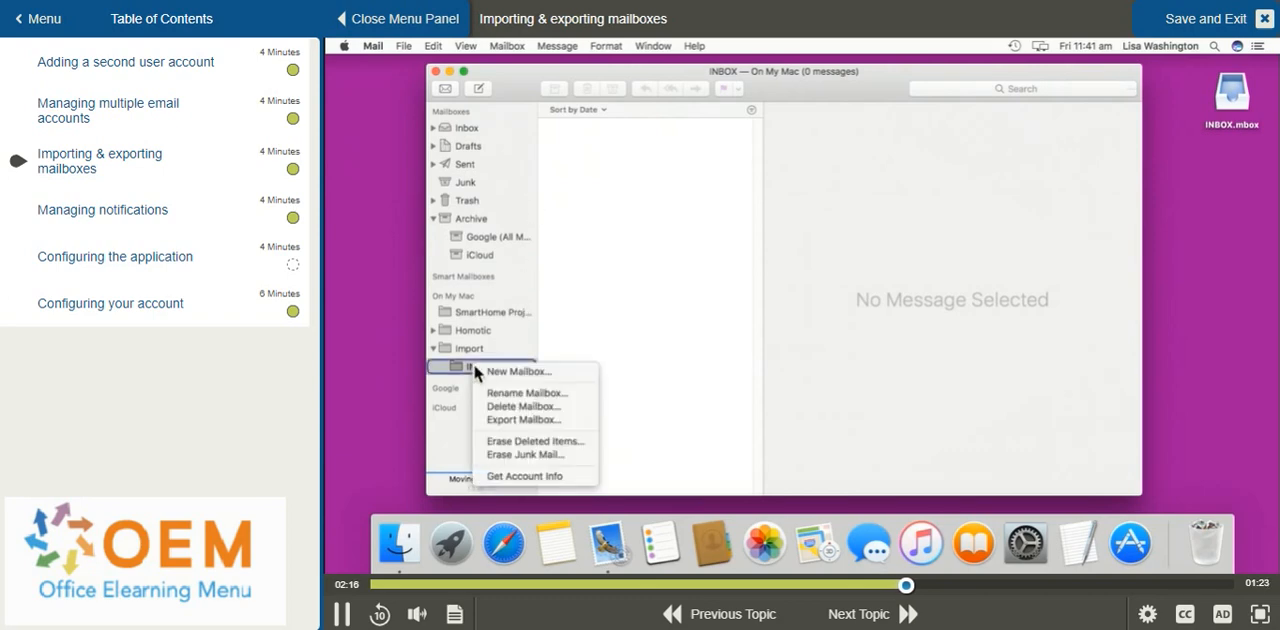
mouse_move(523, 406)
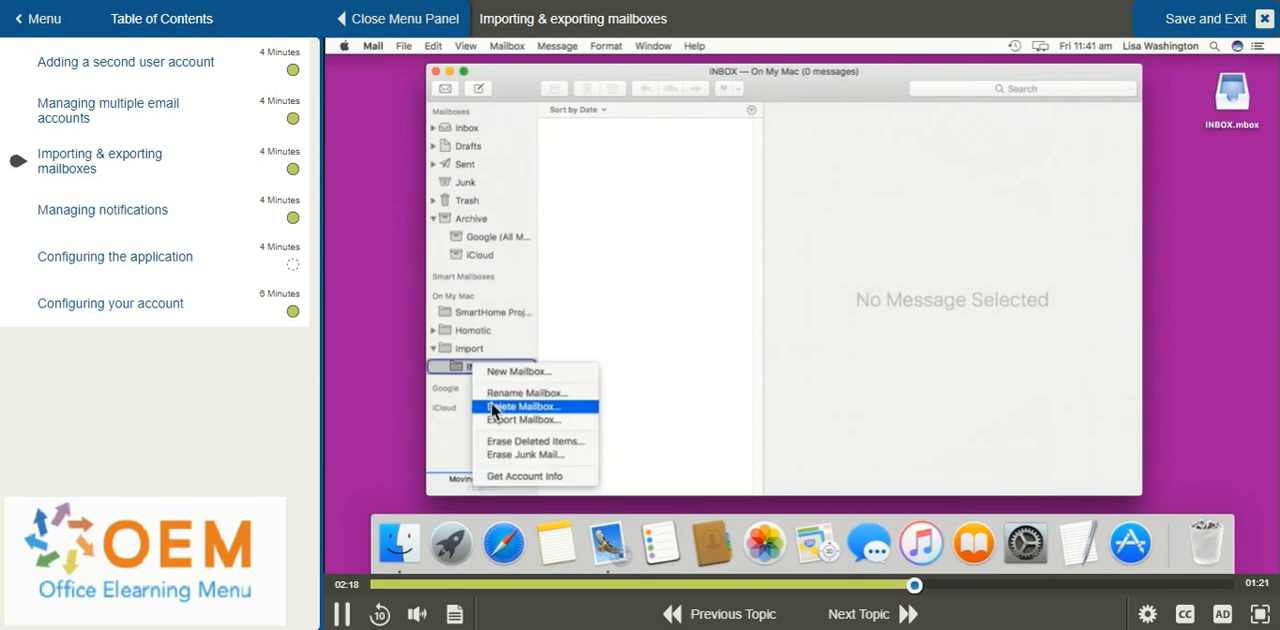
click(521, 406)
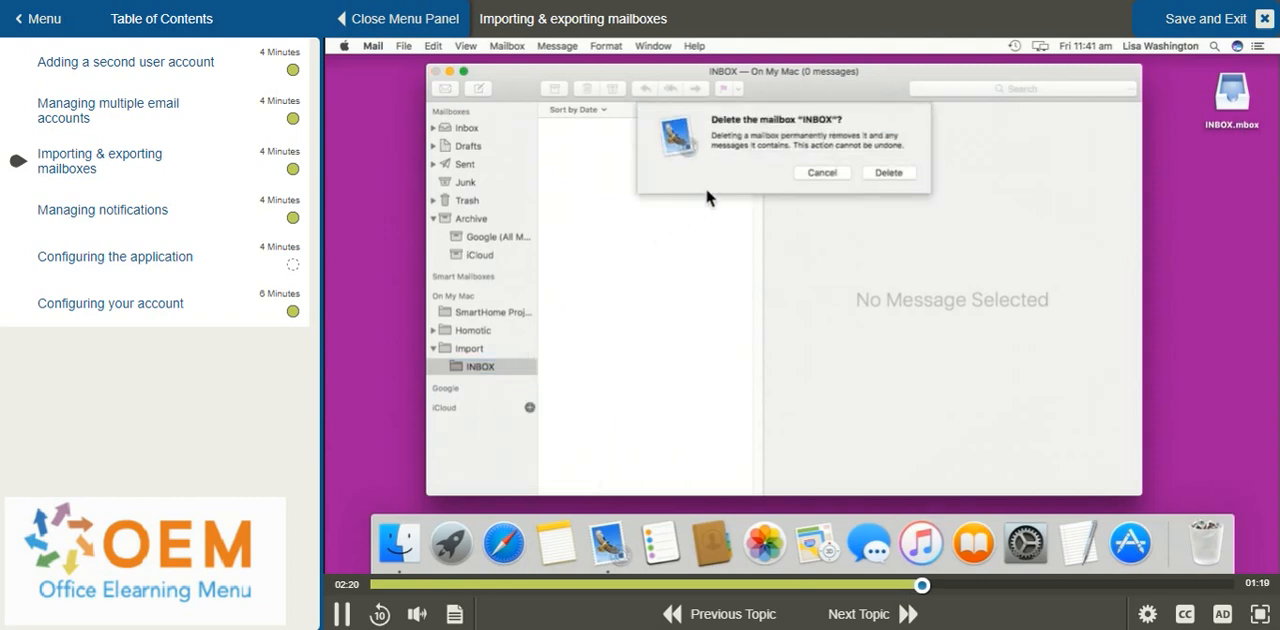
click(888, 172)
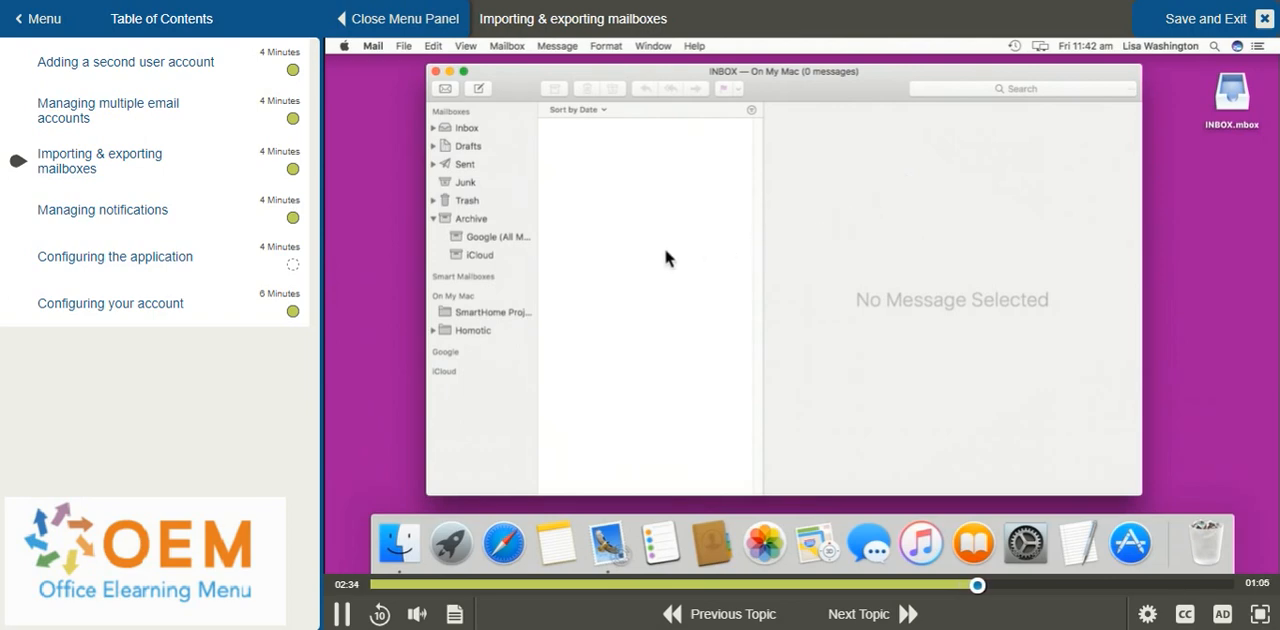
mouse_move(488, 318)
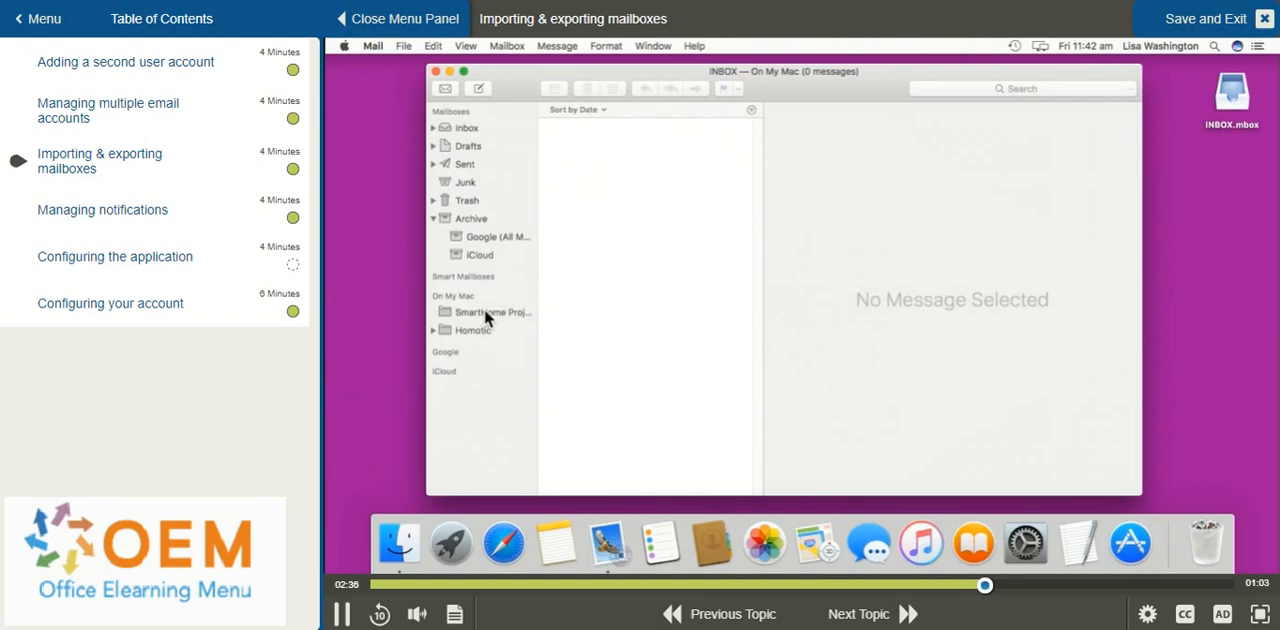
- Open SmartHome Project under On My Mac and show its context menu
click(491, 312)
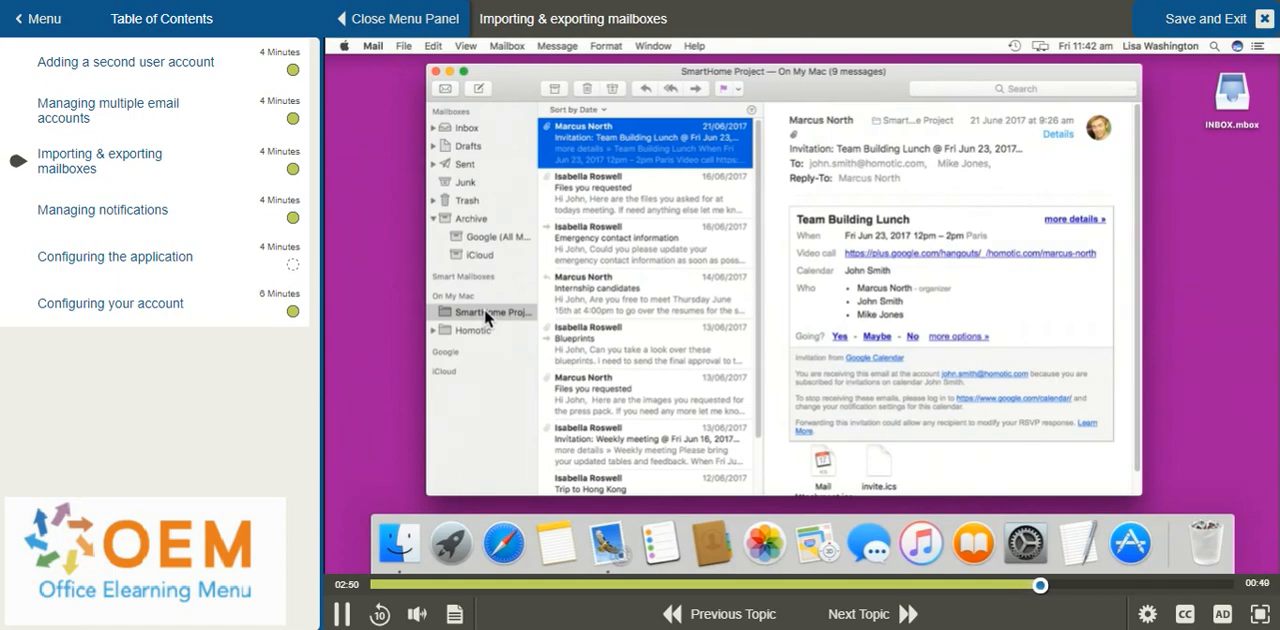
right_click(480, 312)
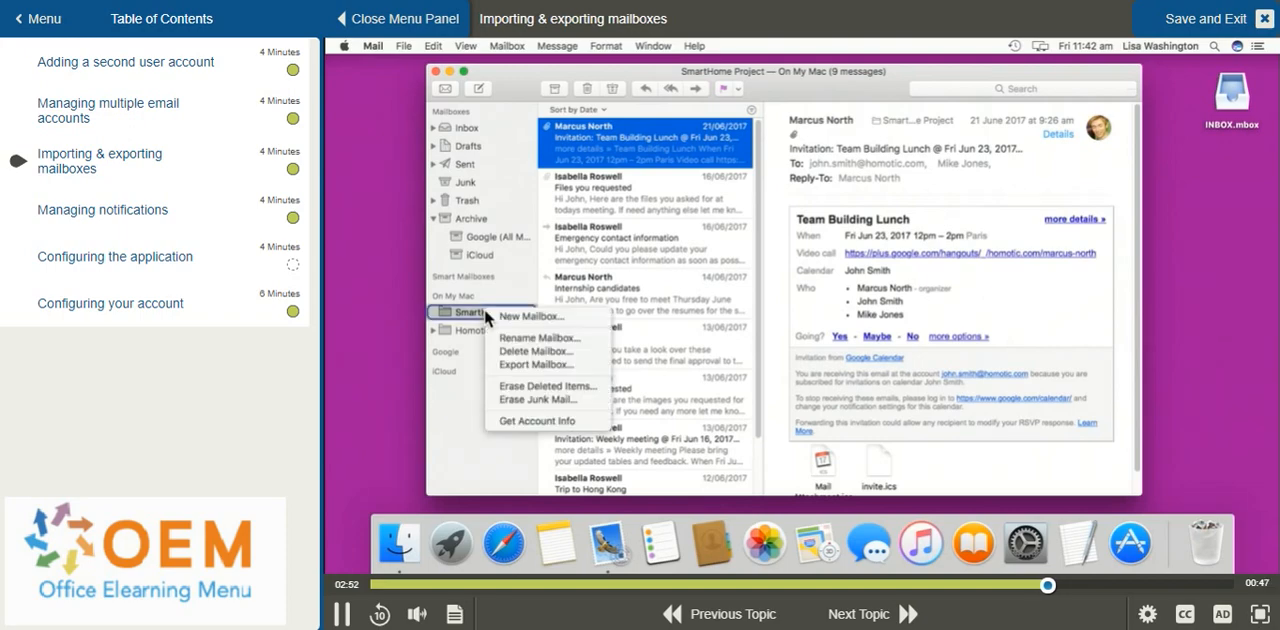